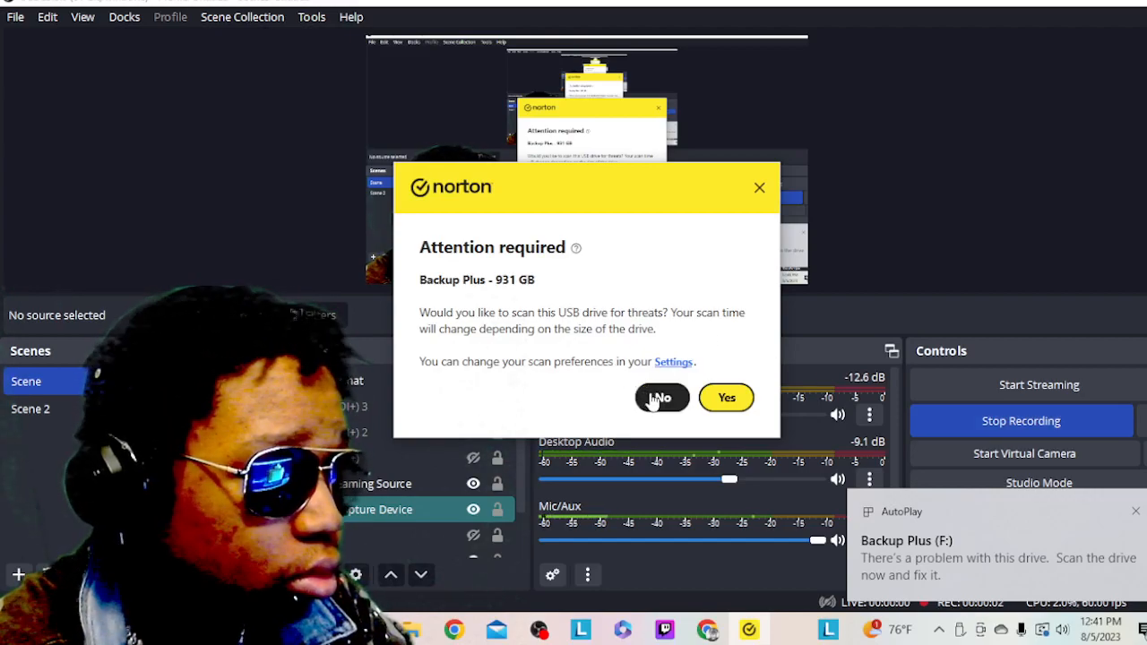
Decline the Norton scan prompt for the Backup Plus (F:) drive.
click(661, 398)
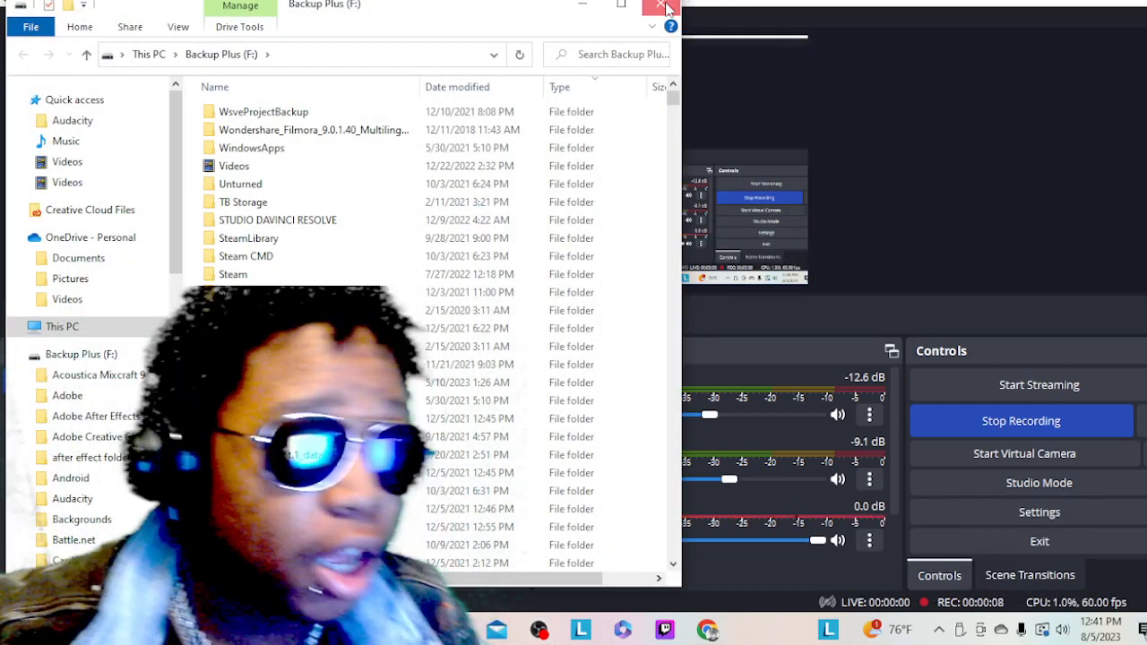
Close the Backup Plus folder window and switch to the video's YouTube Studio details page.
click(663, 7)
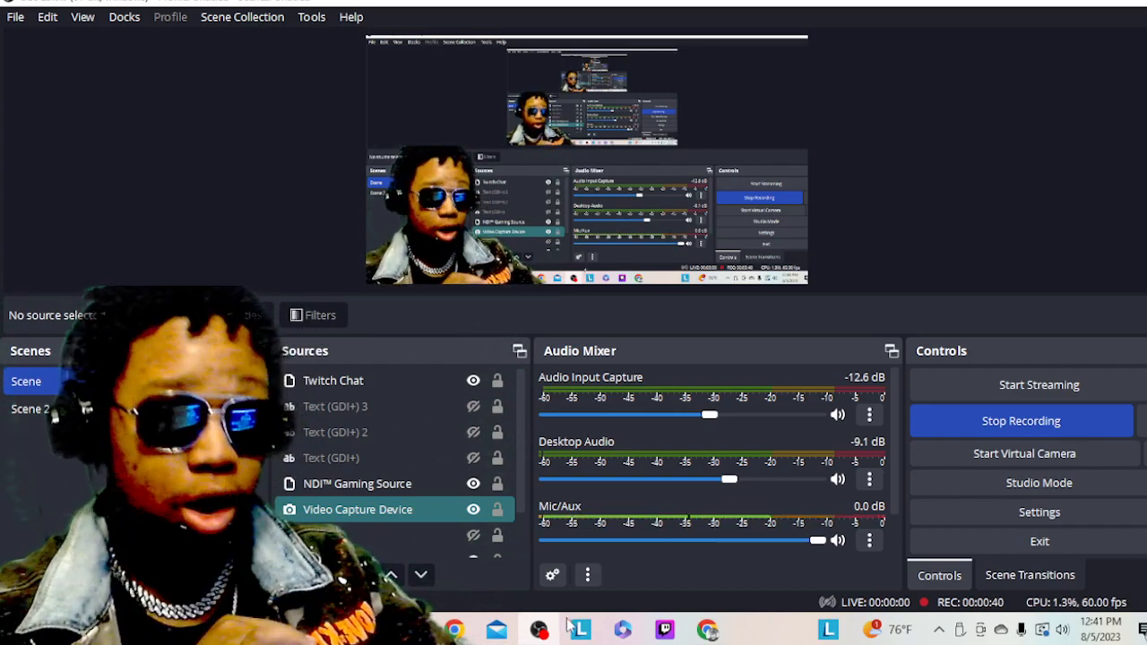
mouse_move(708, 631)
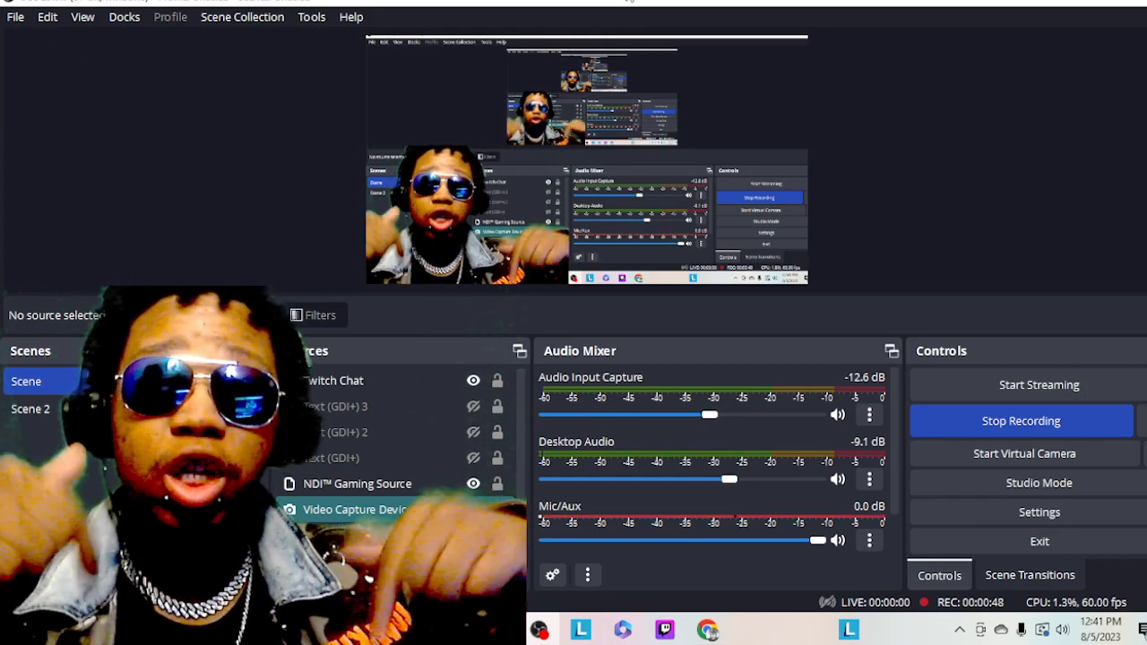
click(357, 509)
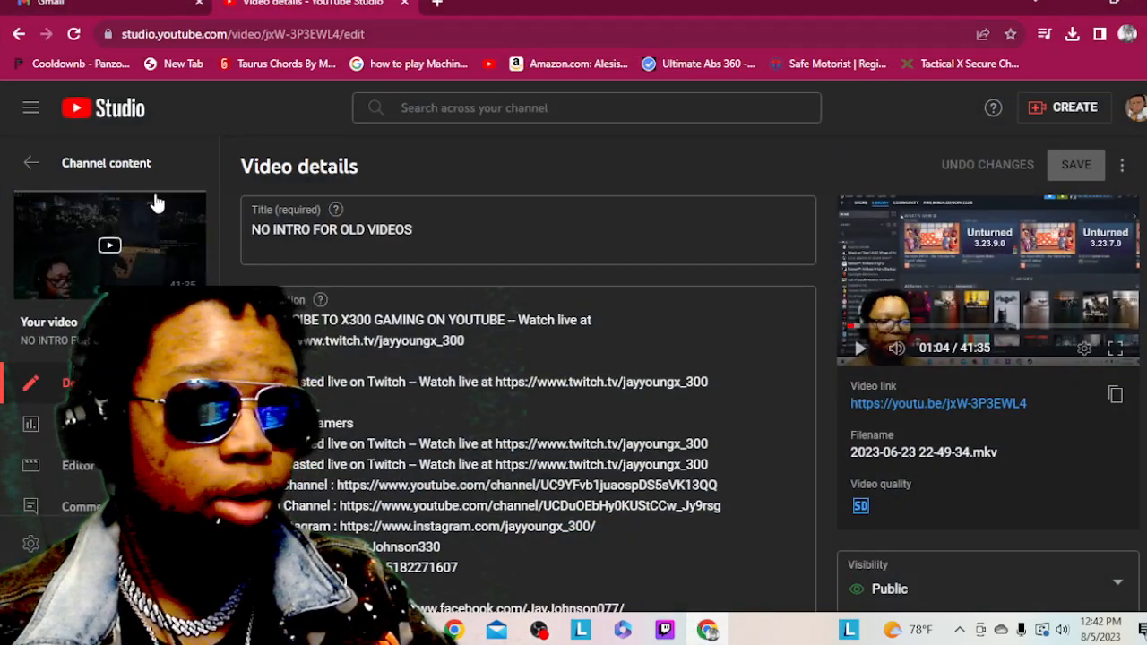
Review the video's Published and Held for review comments and the Filter menu, finding none.
click(31, 161)
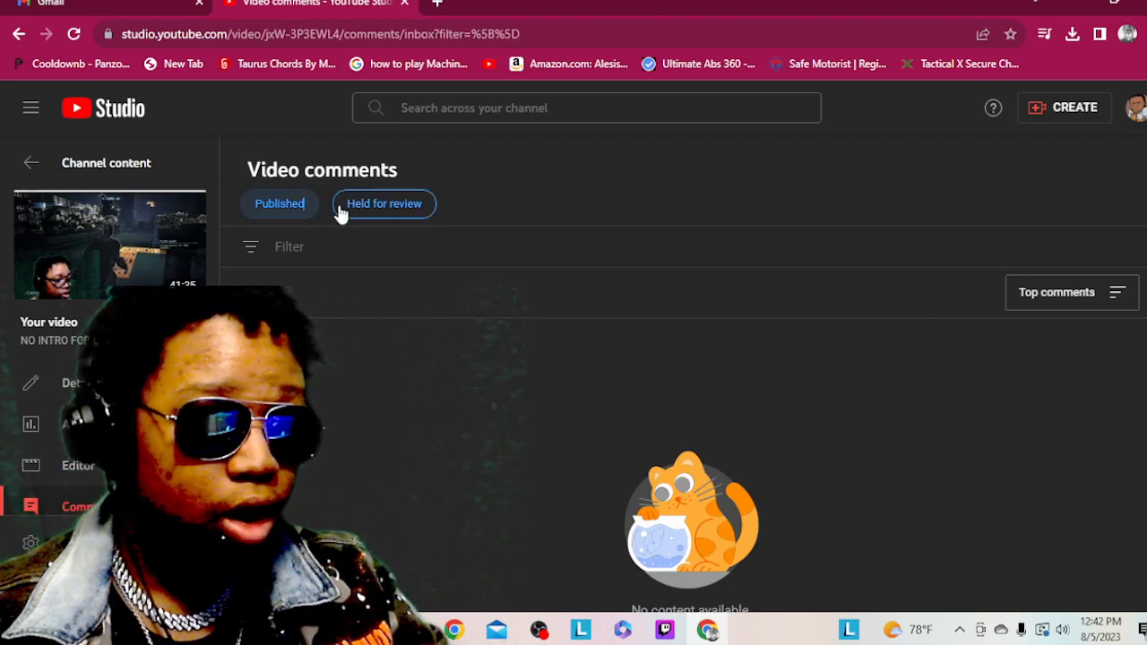
click(383, 204)
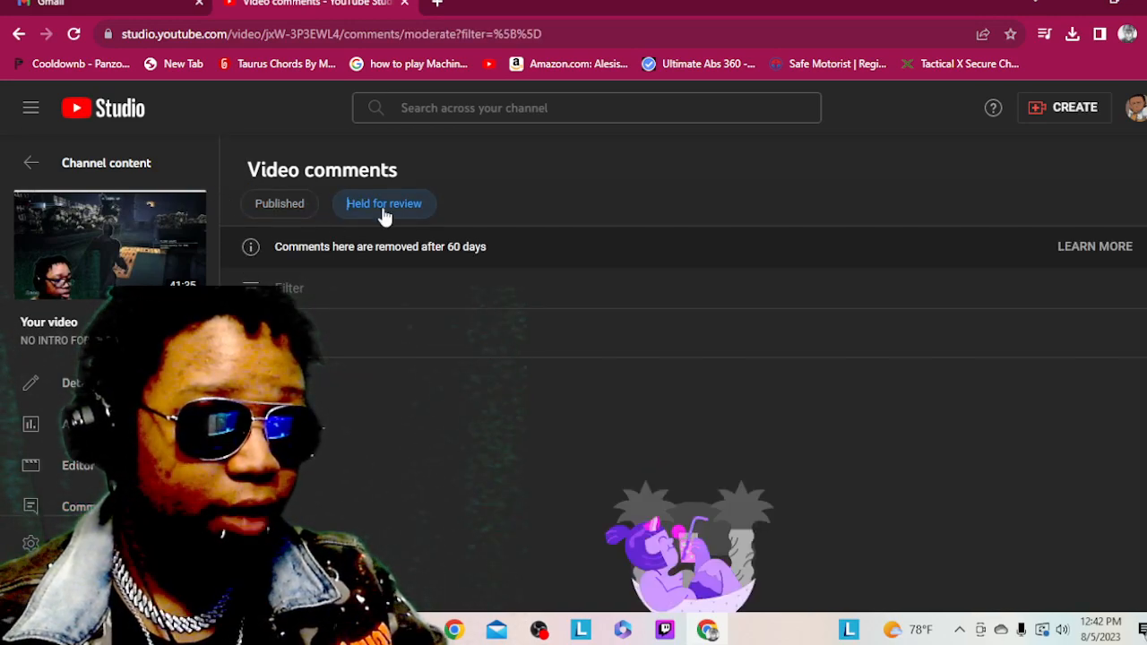
click(279, 204)
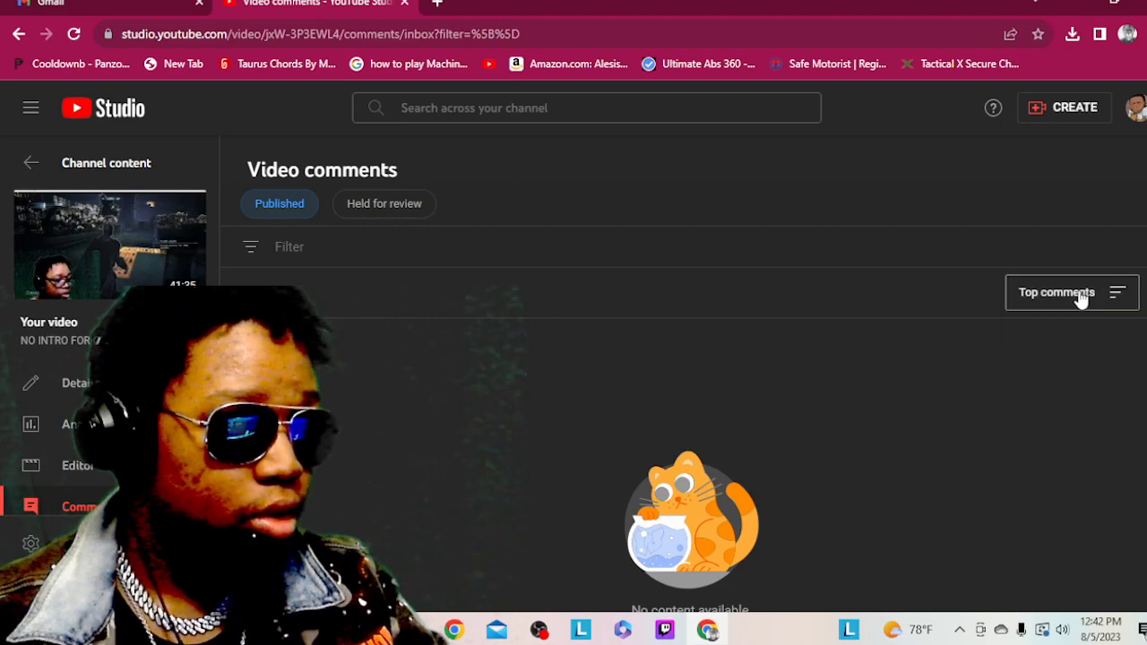
click(288, 247)
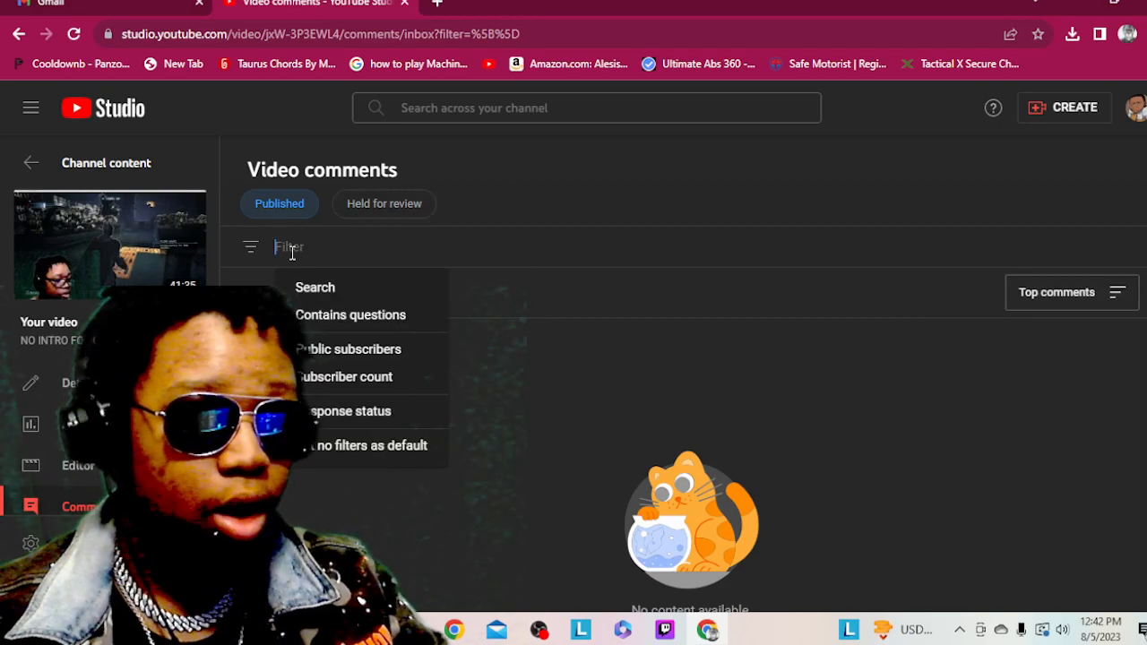
click(384, 204)
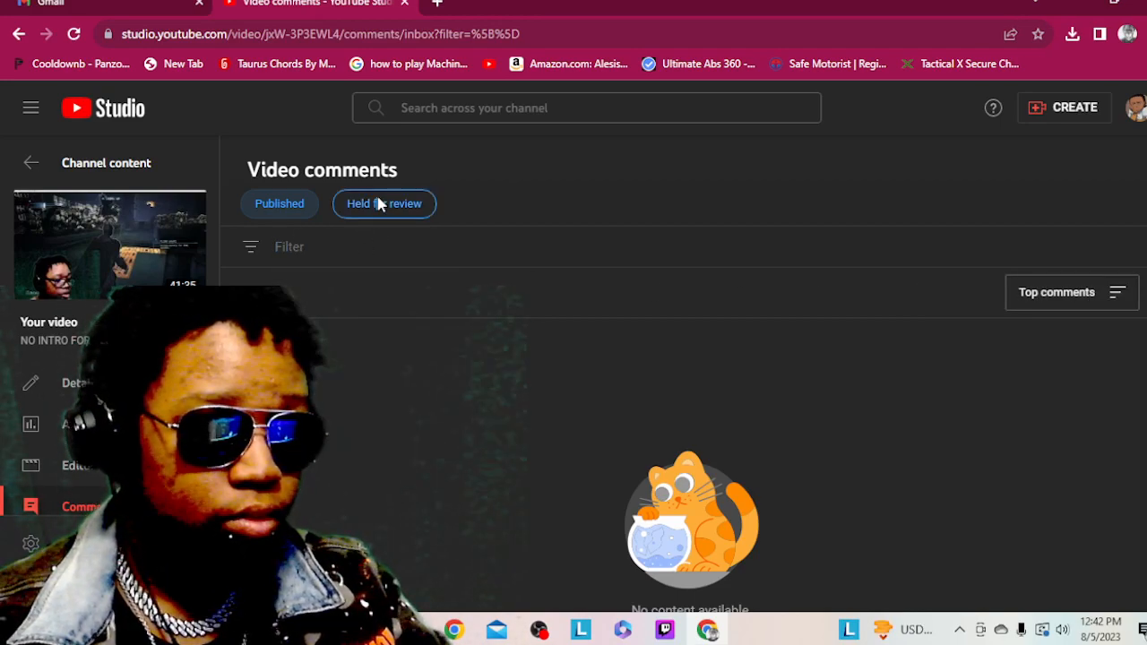
click(384, 204)
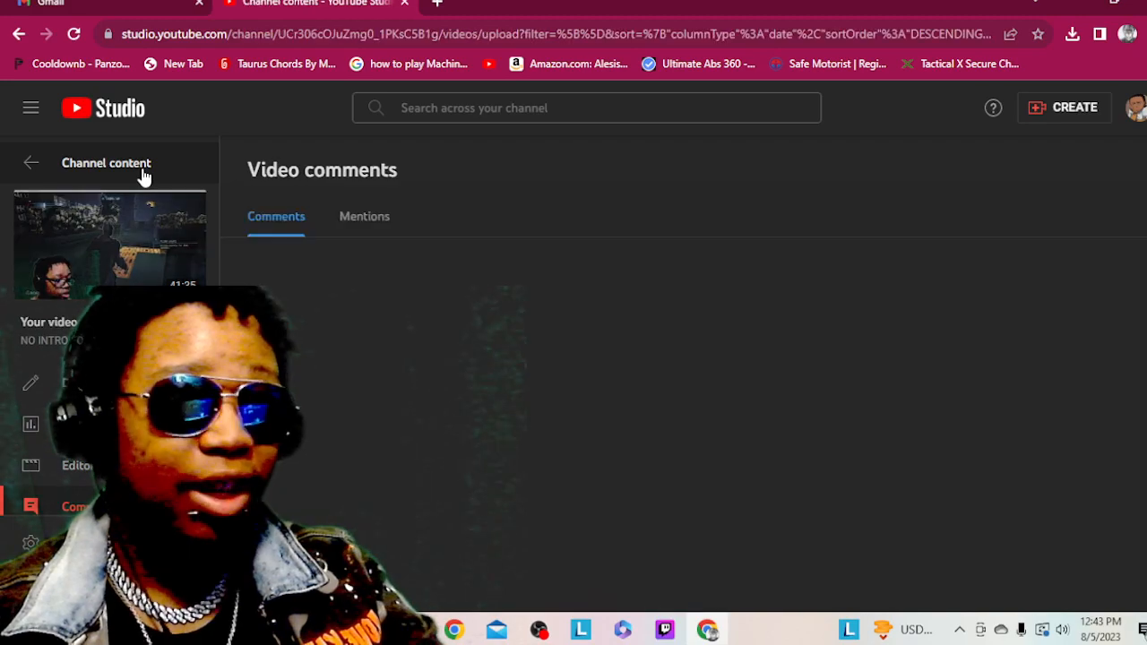
Return to Channel content and reopen the NO INTRO FOR OLD VIDEOS details page.
click(30, 161)
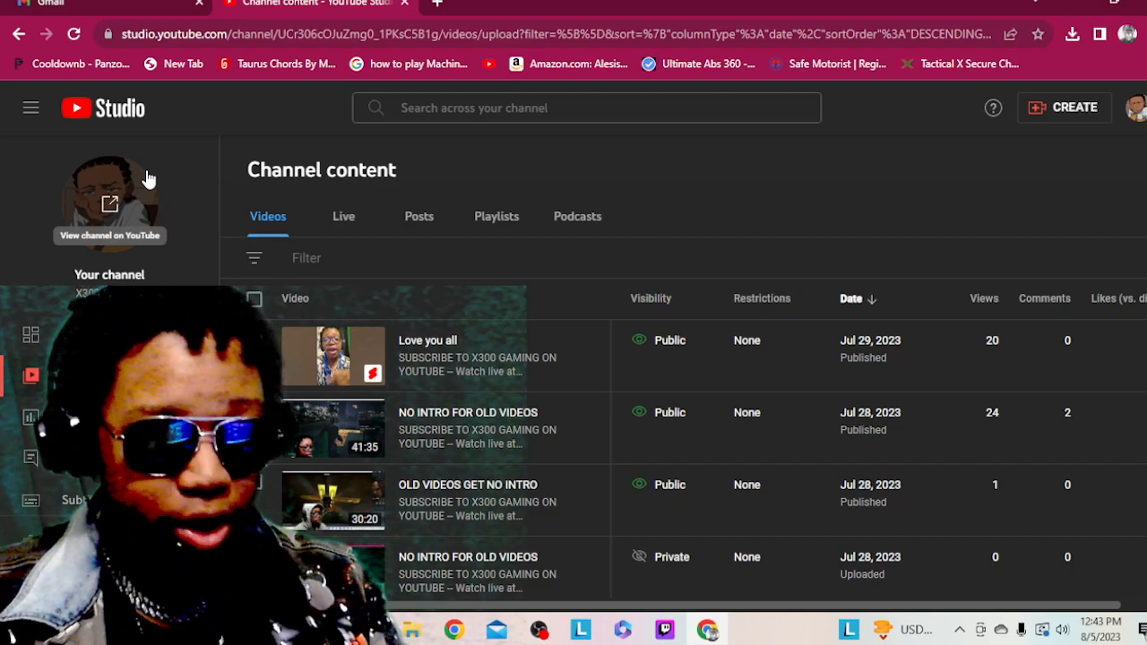
click(427, 340)
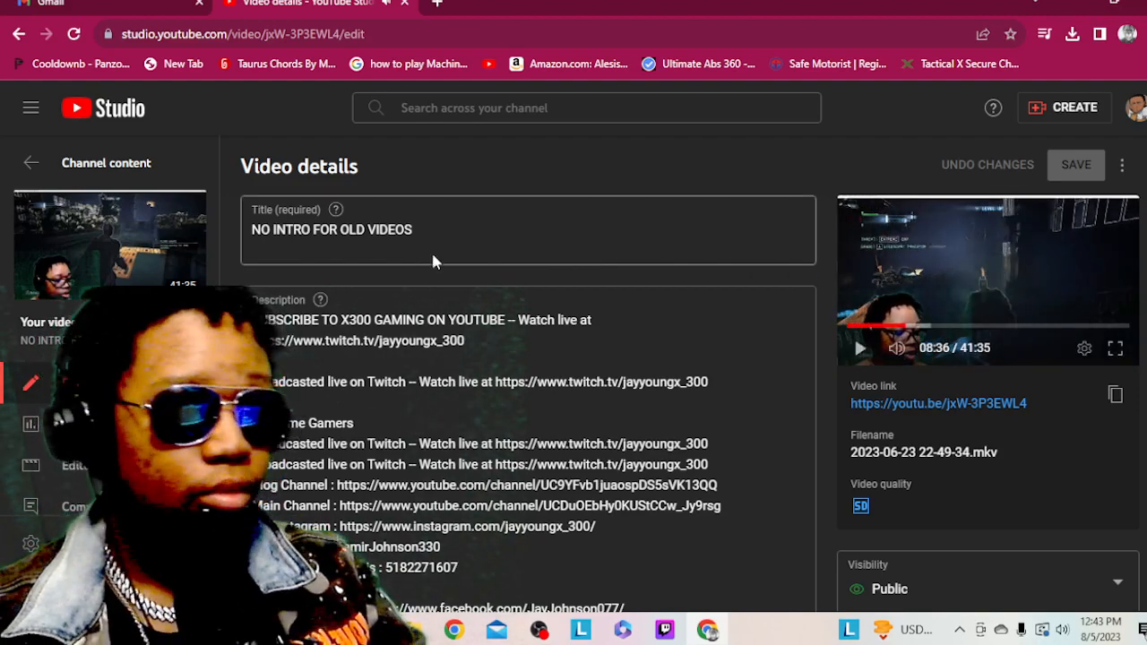
Show the Videos tab of Channel content with visibility, views and comment counts.
click(30, 162)
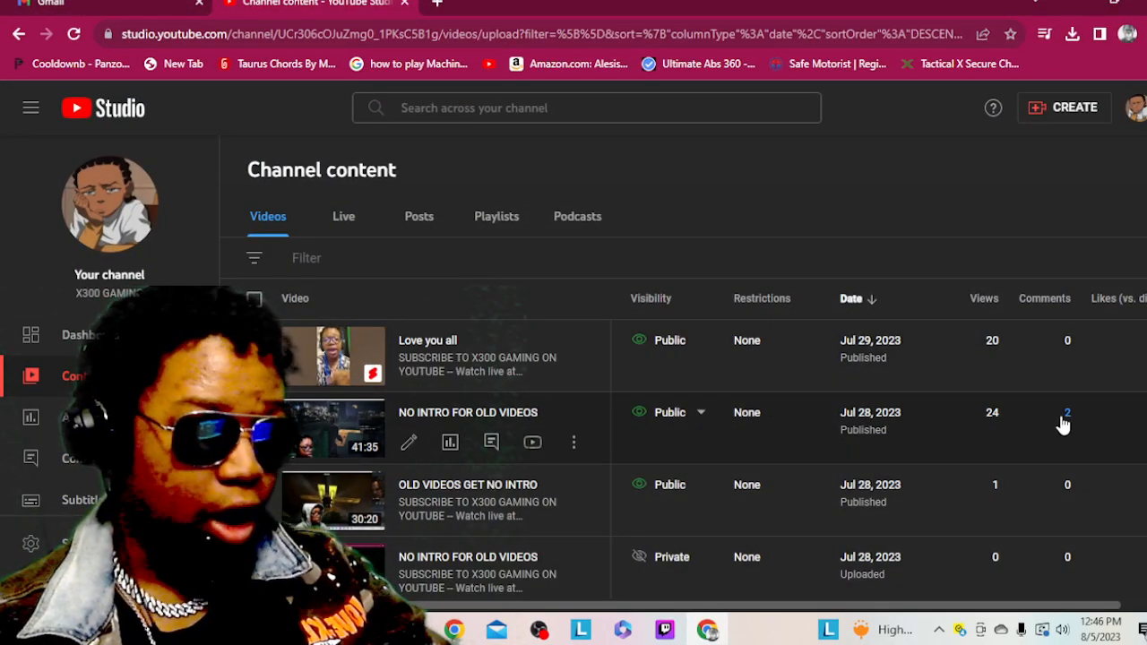
Check Held for review and Published comments via the video's comment count, then return to the list.
click(1067, 412)
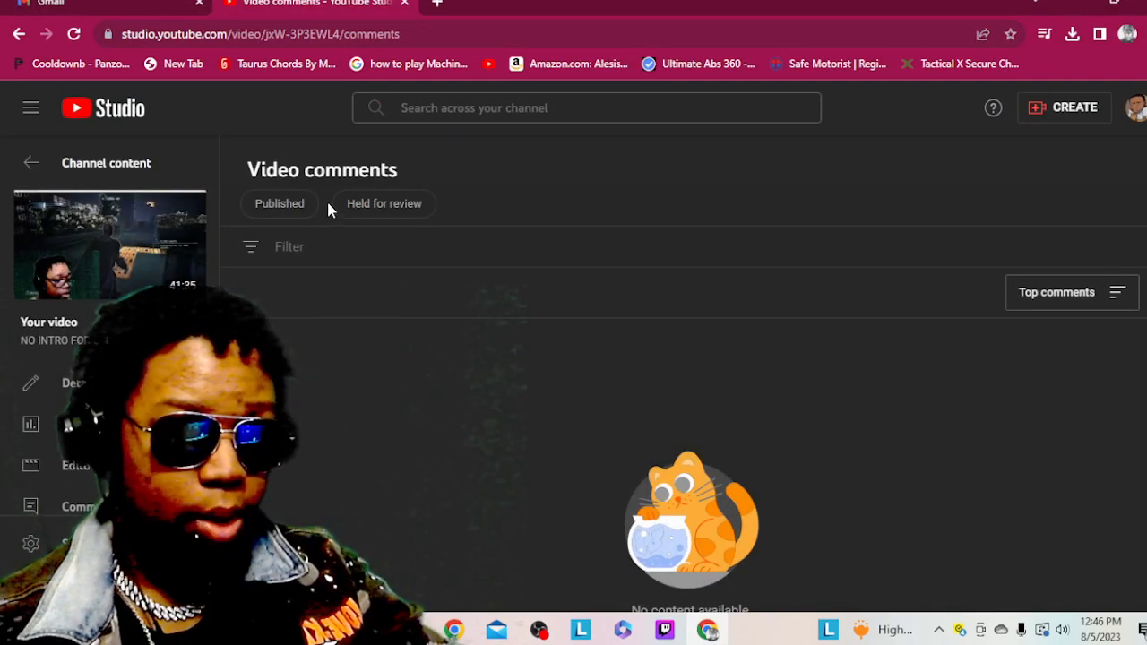
click(383, 205)
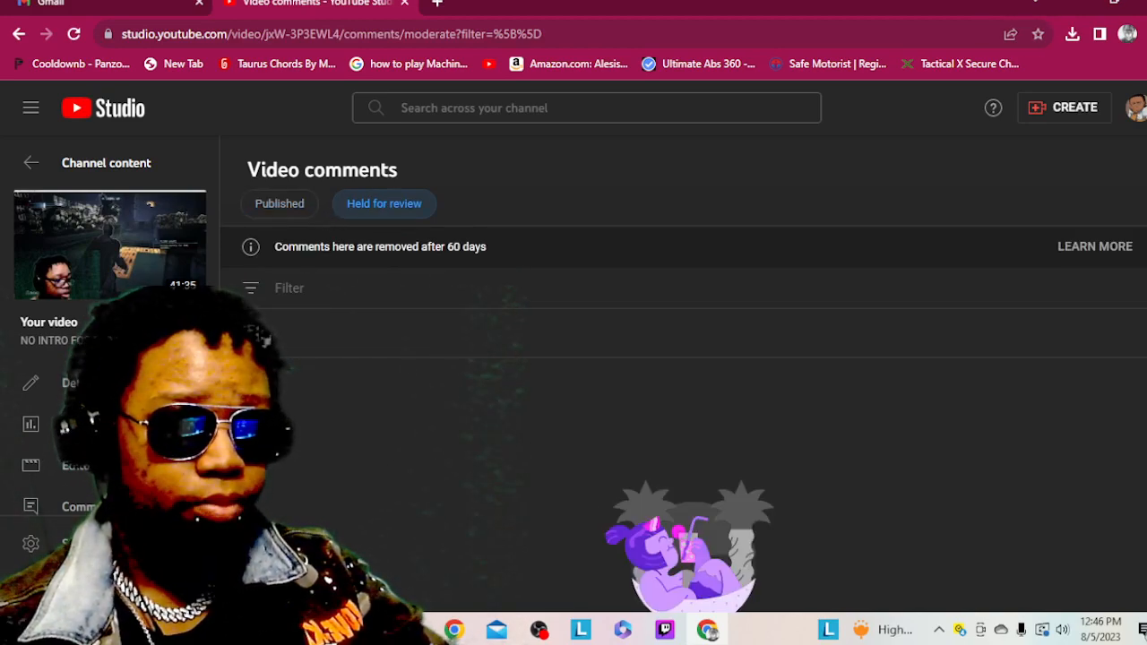
click(280, 204)
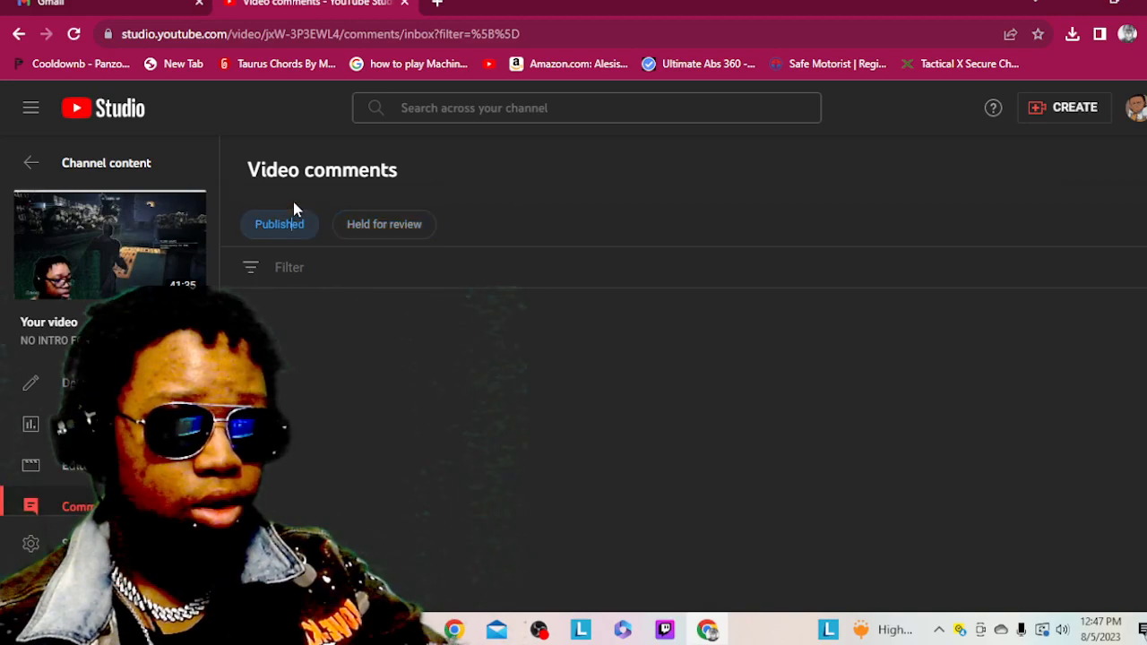
click(30, 161)
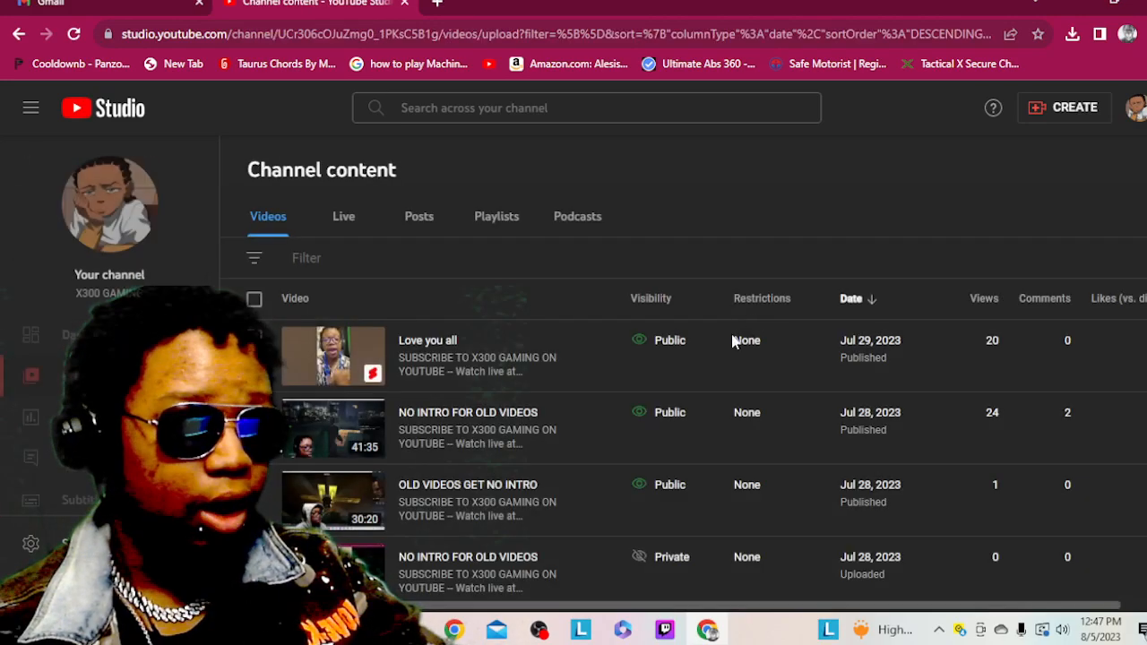
Reopen the NO INTRO FOR OLD VIDEOS details and launch its public YouTube watch page.
click(467, 412)
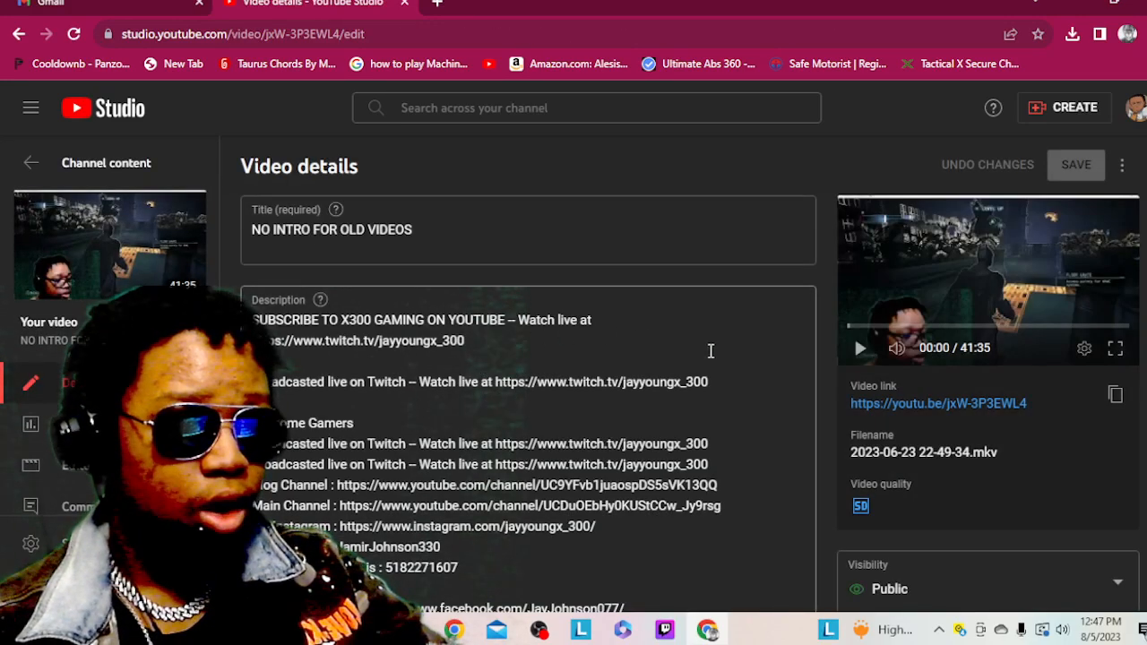
click(939, 403)
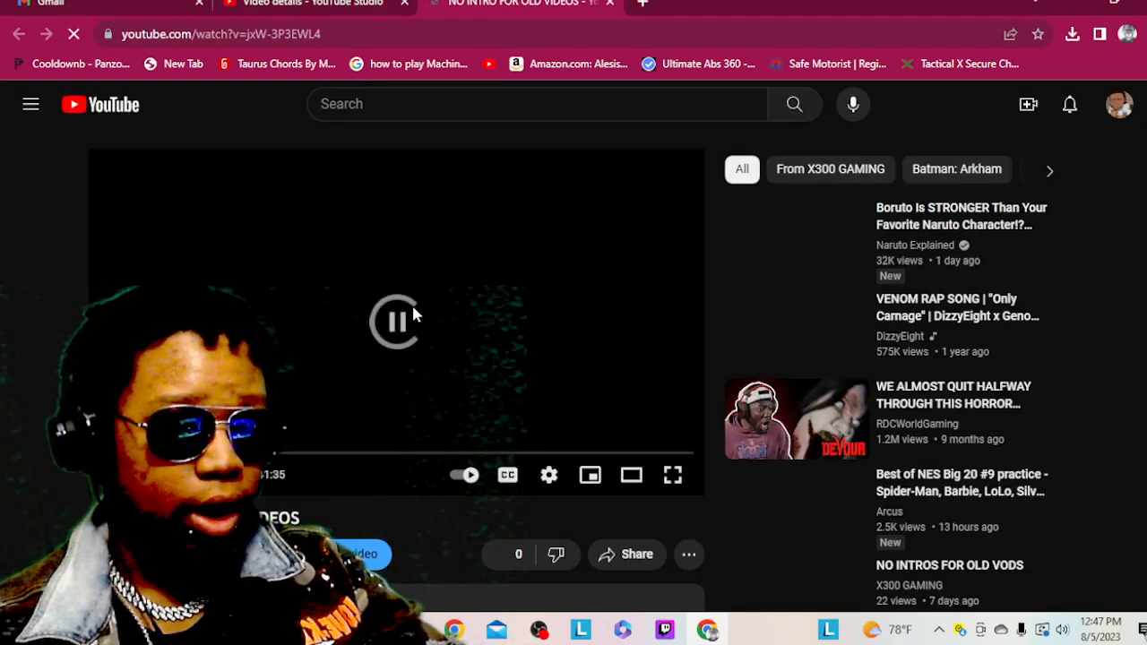
Scroll the watch page down to the 2 Comments section showing the creator's reply.
scroll(down, 3)
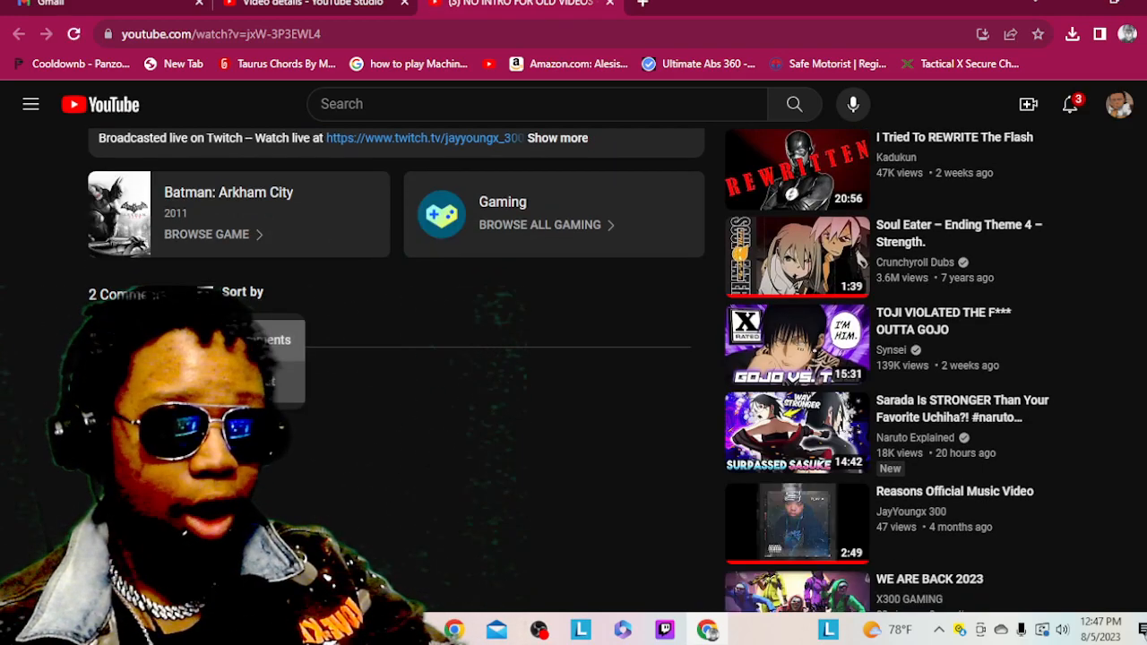
scroll(down, 3)
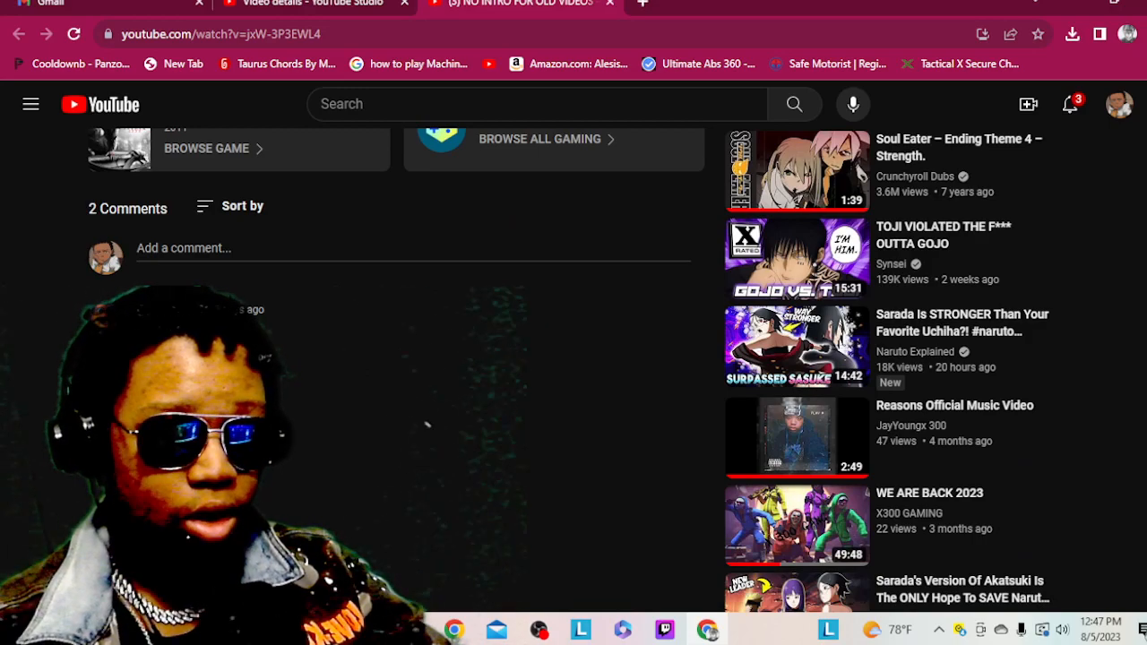
scroll(down, 3)
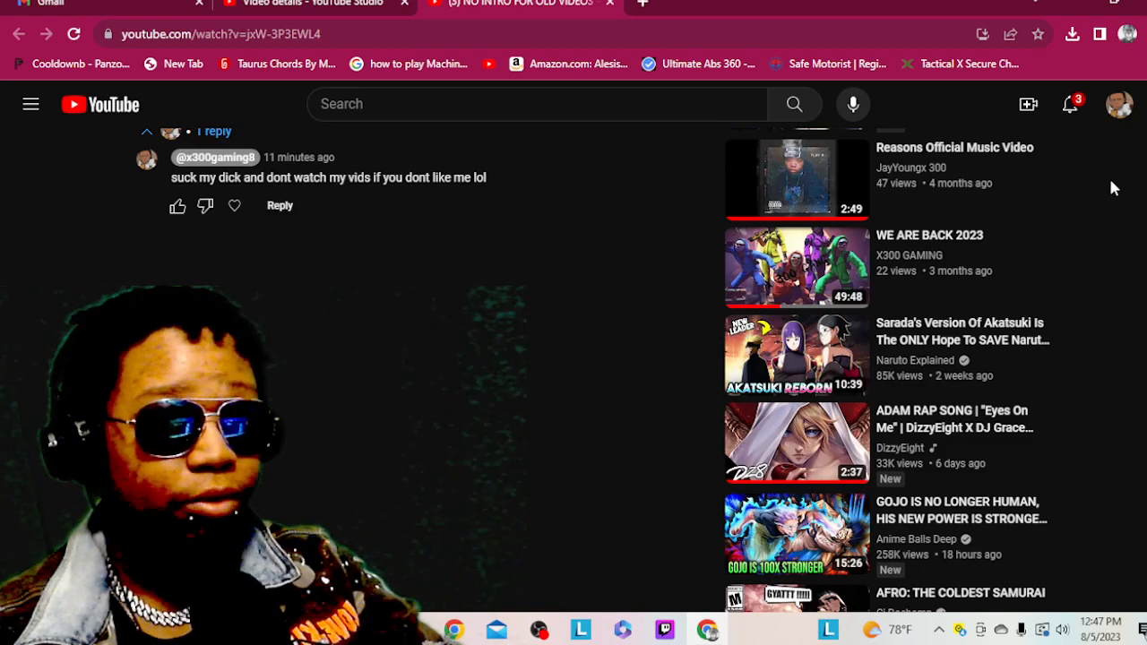
mouse_move(1120, 193)
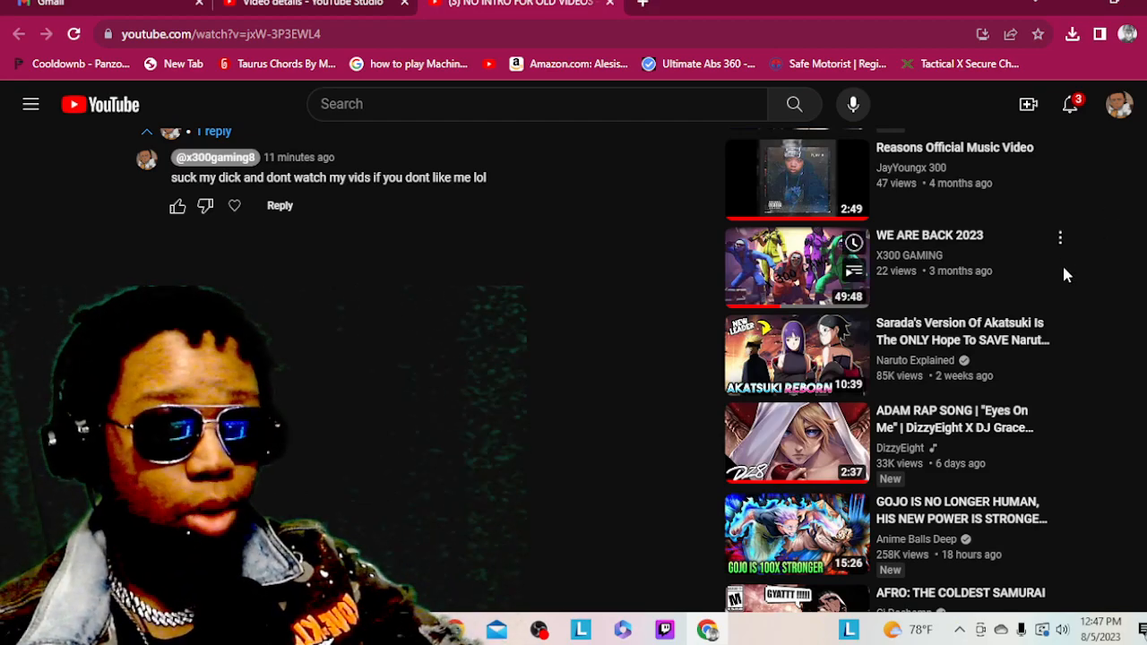
mouse_move(989, 171)
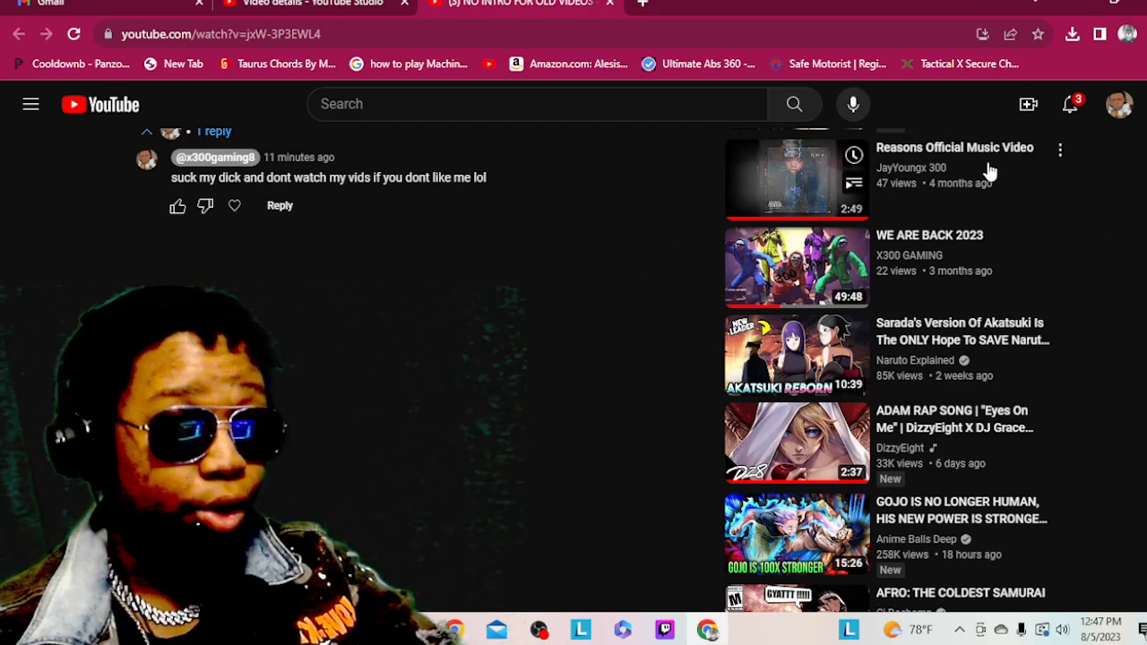
scroll(down, 3)
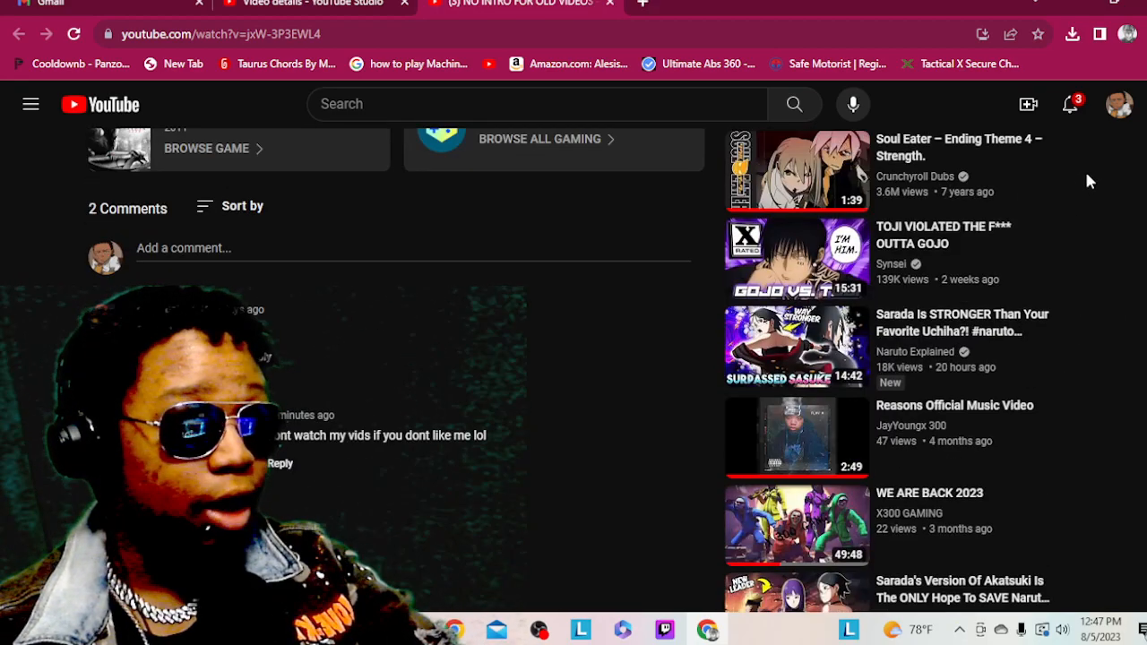